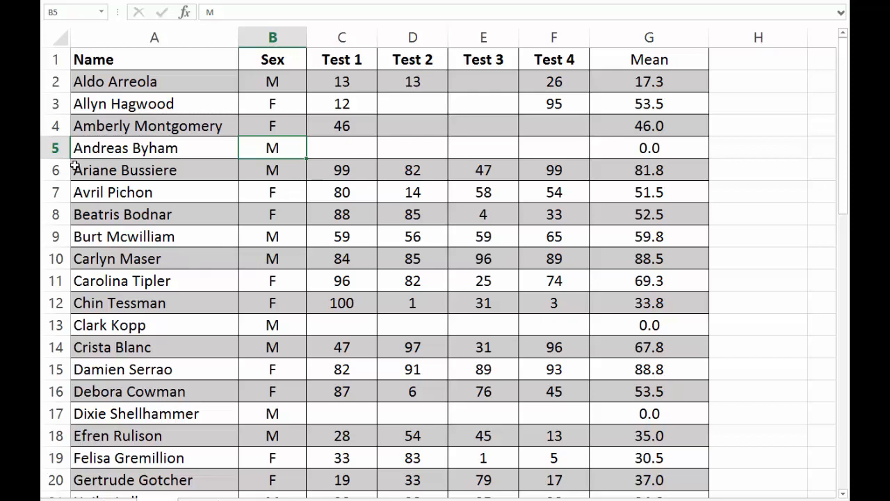
Insert two blank rows above the table header and enter the M label in F1
left_click(154, 59)
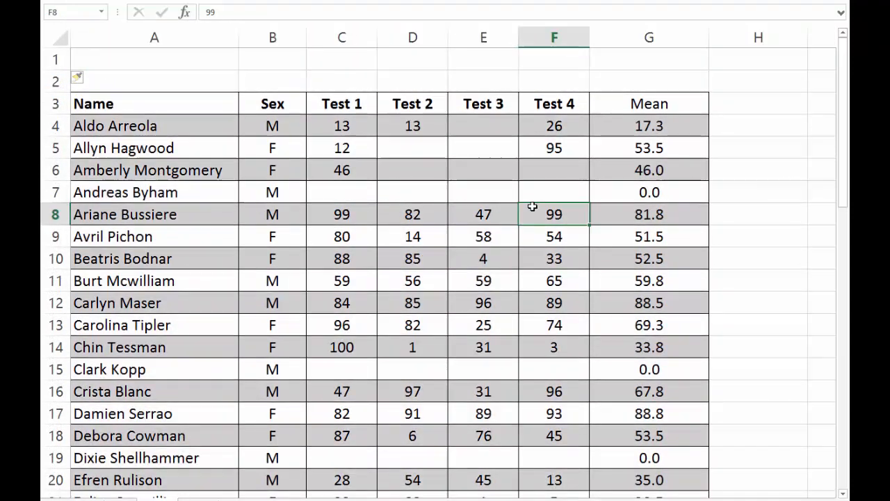
left_click(554, 59)
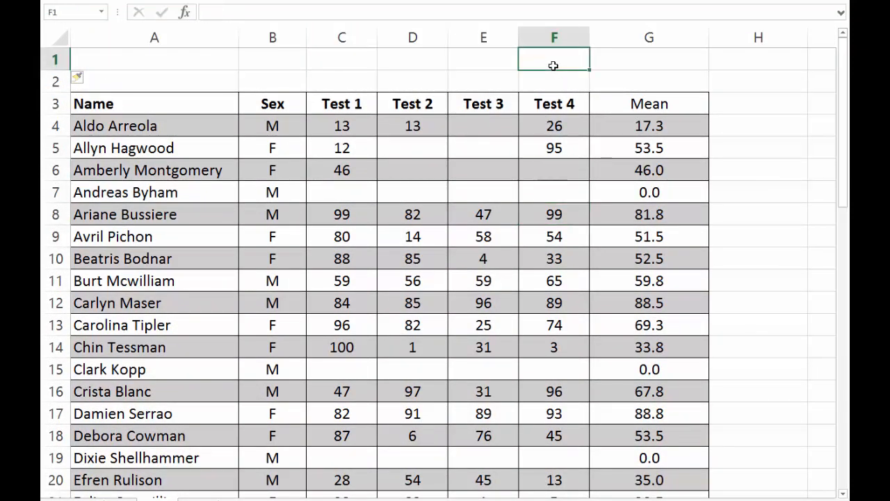
type("M")
left_click(554, 81)
type("F")
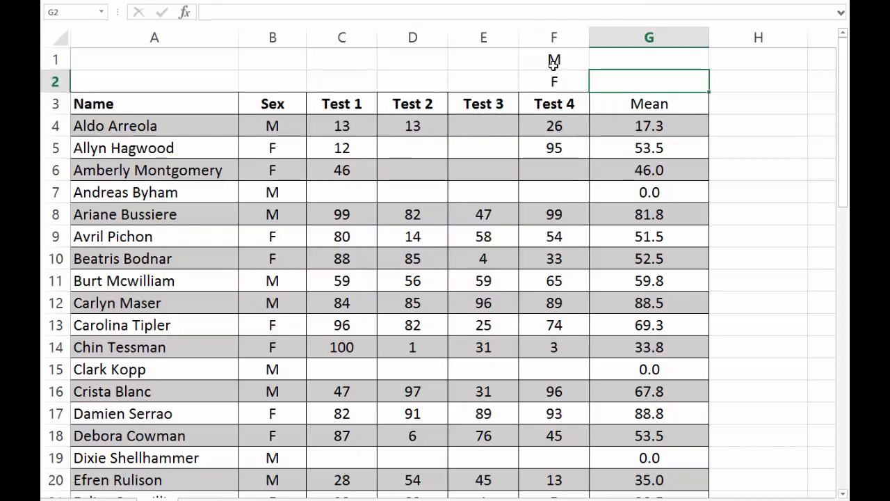
left_click(650, 59)
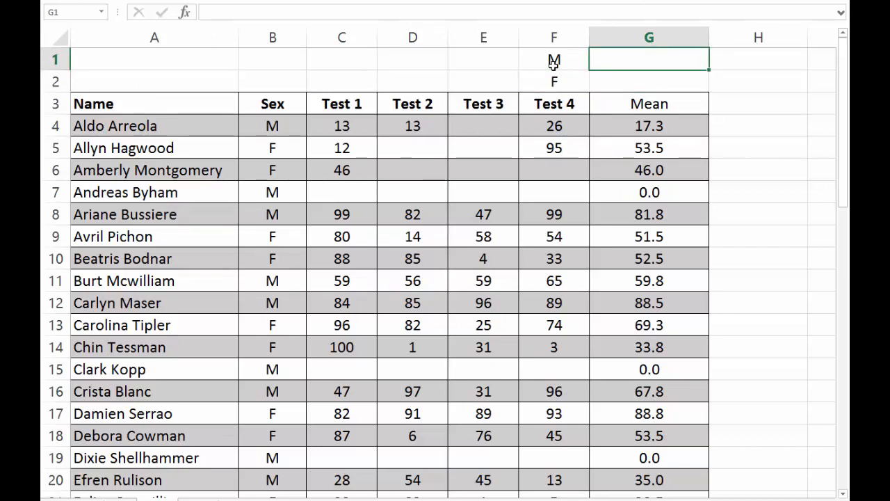
Enter =AVERAGEIF(B4:B53,"M",G4:G53) in G1, returning 44.05333333
type("=a")
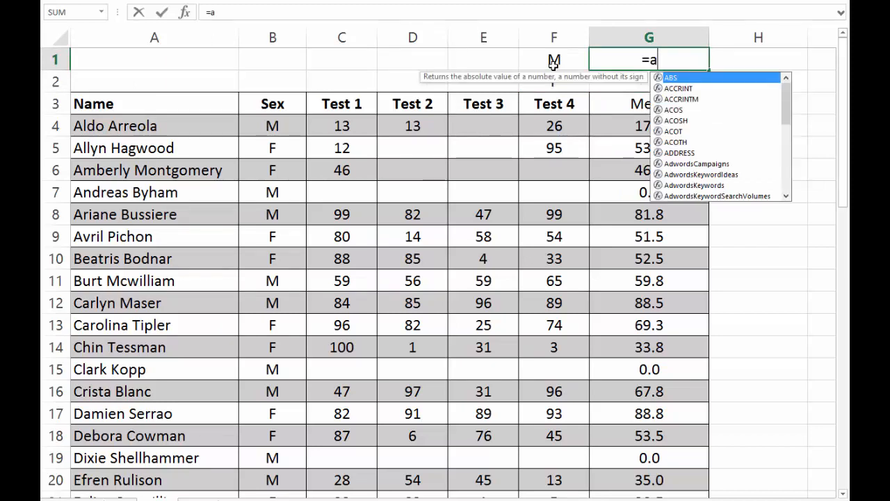
type("VERAGEIF(")
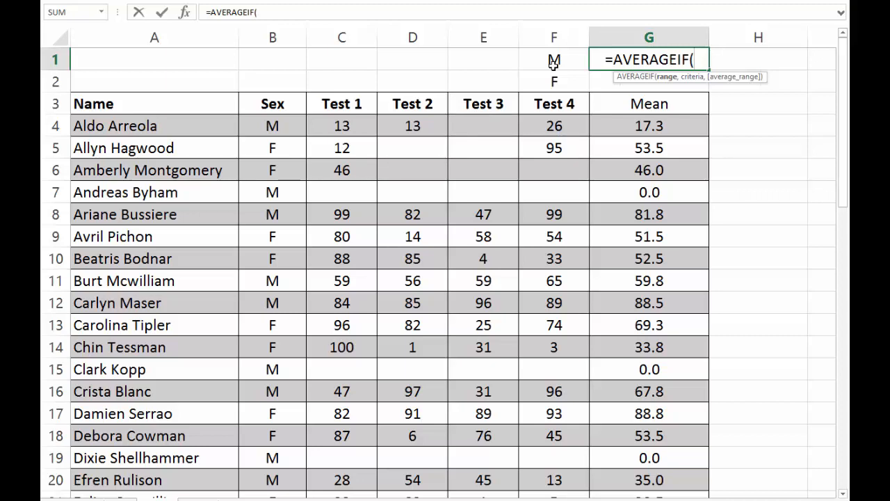
left_click(272, 126)
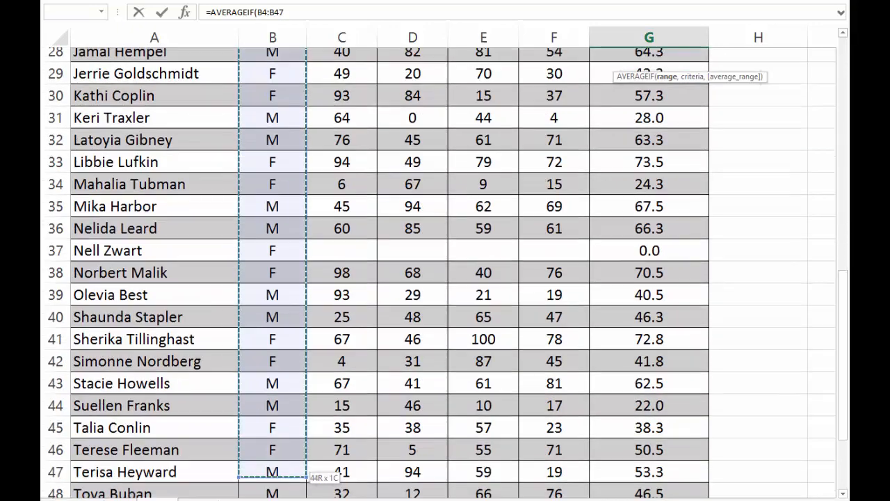
left_click_drag(272, 471, 282, 436)
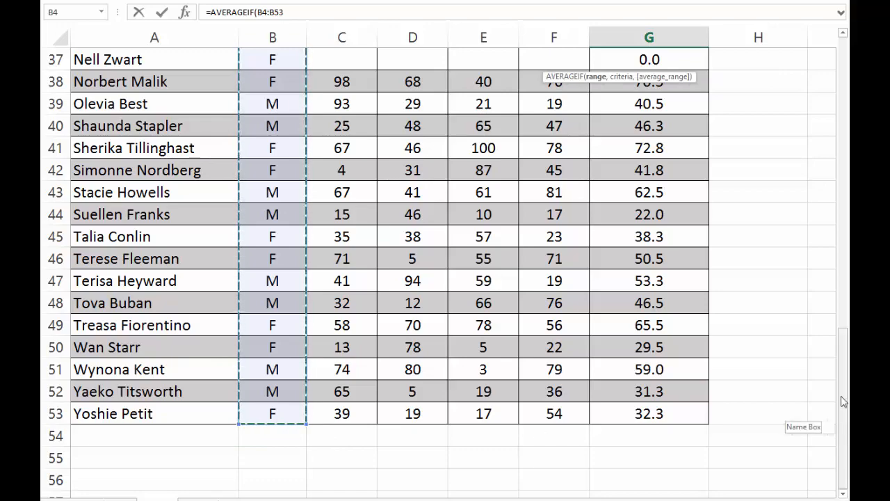
scroll("up", 3)
type(",")
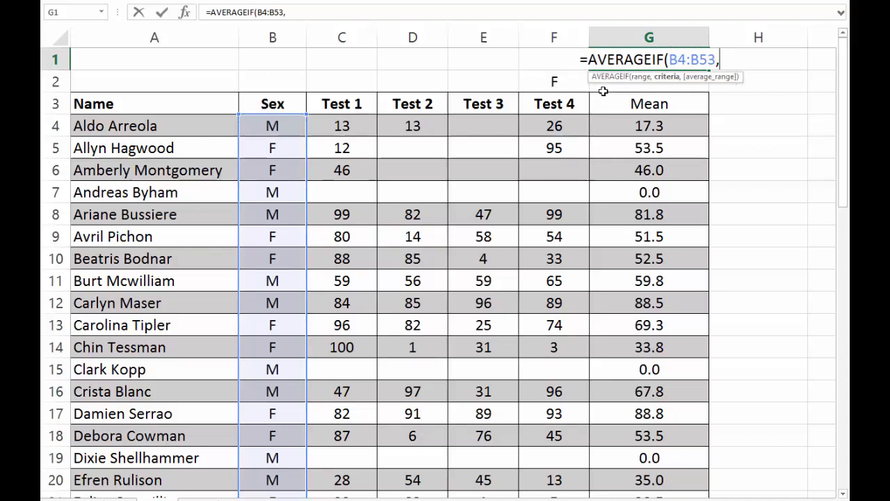
type("\"")
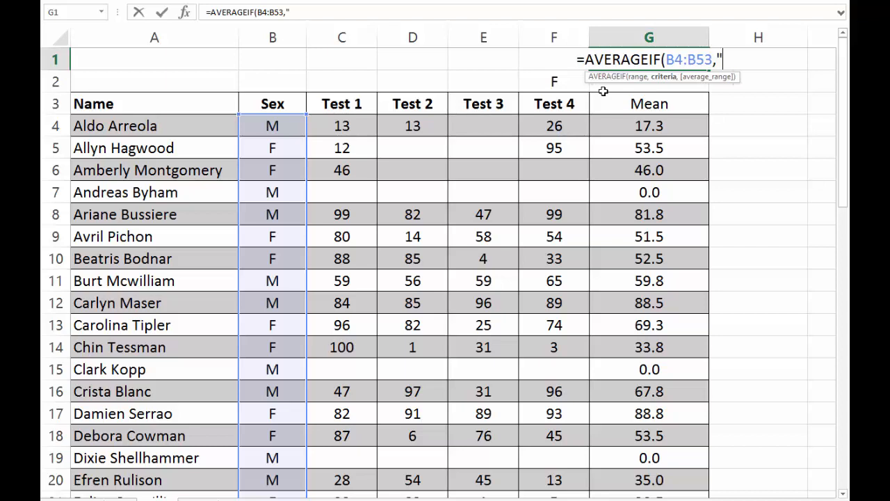
type("M")
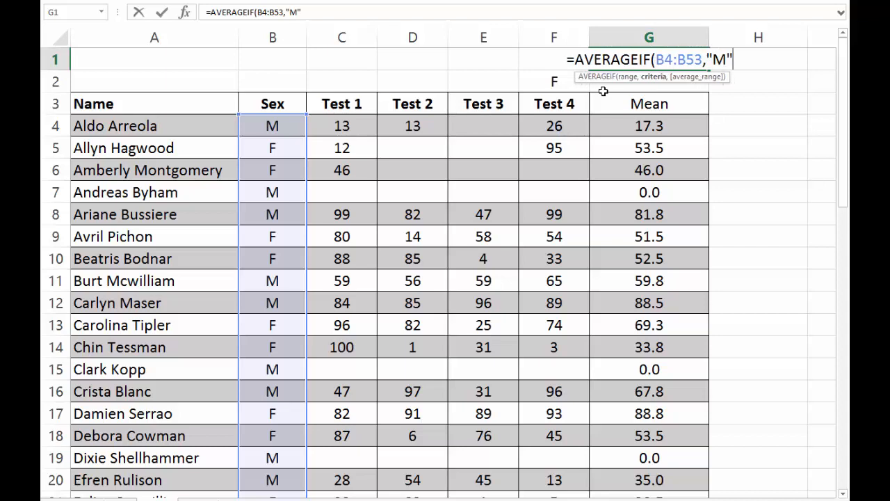
type(",G4:G53")
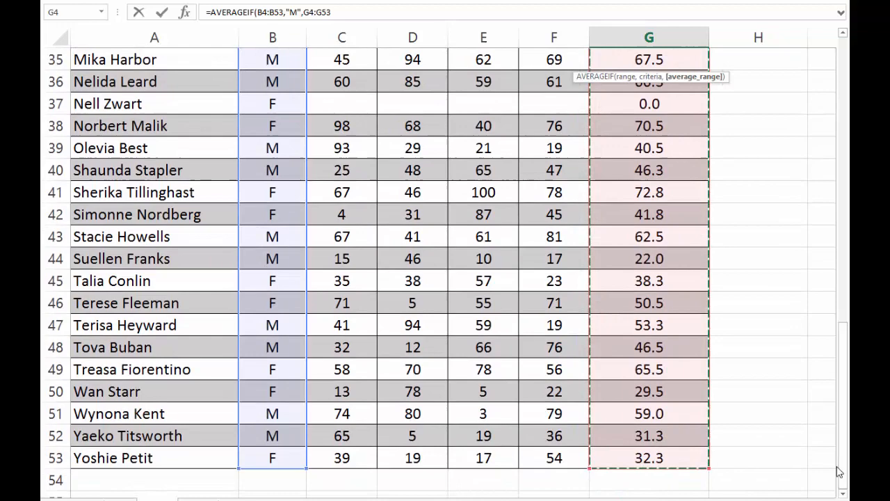
scroll("up", 3)
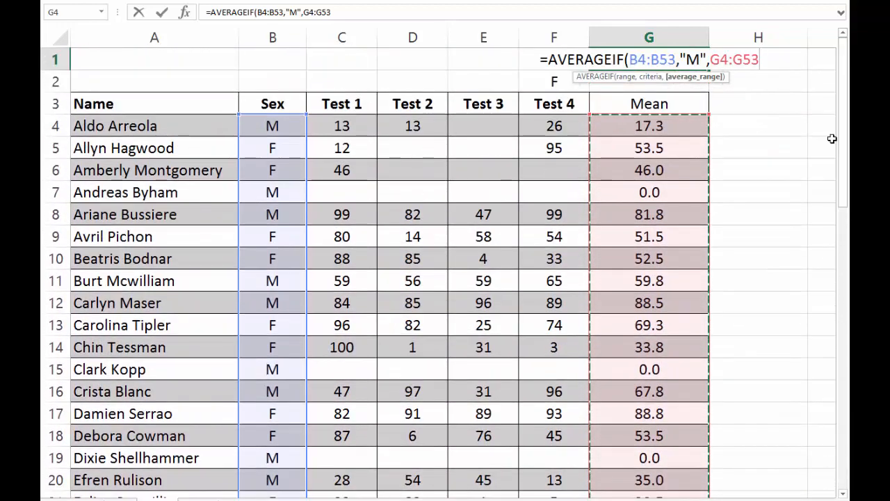
type(")")
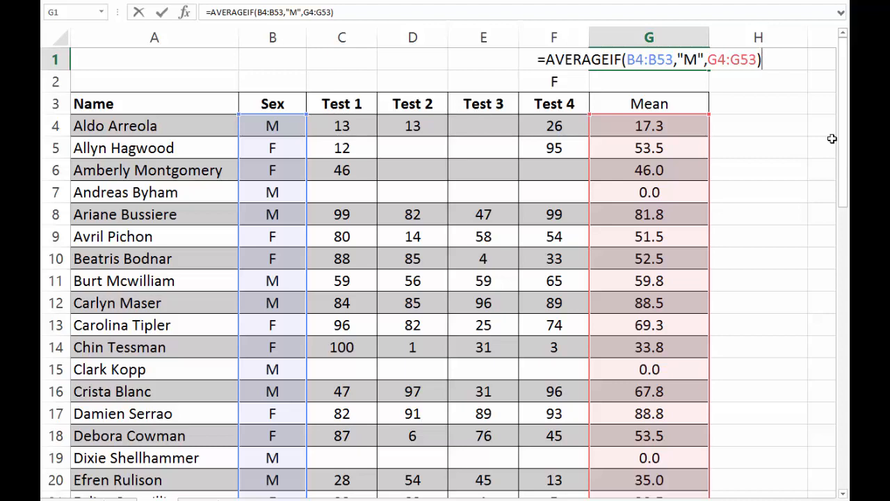
key("Return")
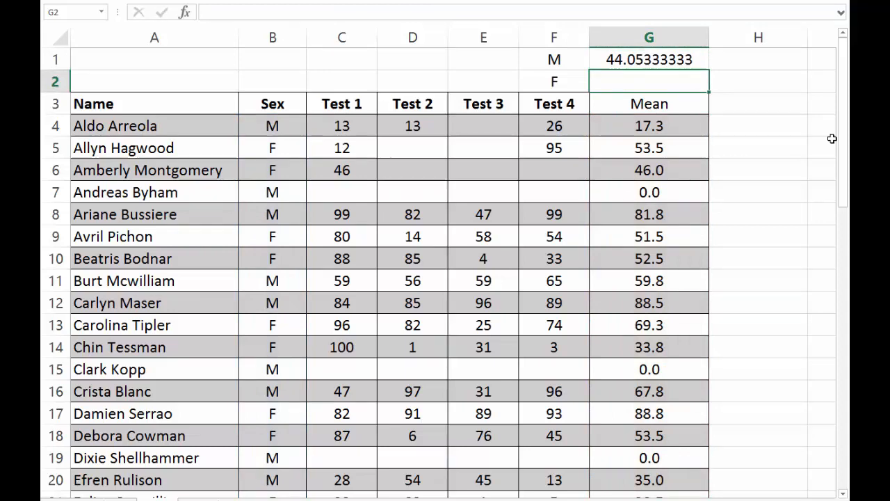
Enter =AVERAGEIF(B4:B53,"F",G4:G53) in G2, giving 49.62
type("=")
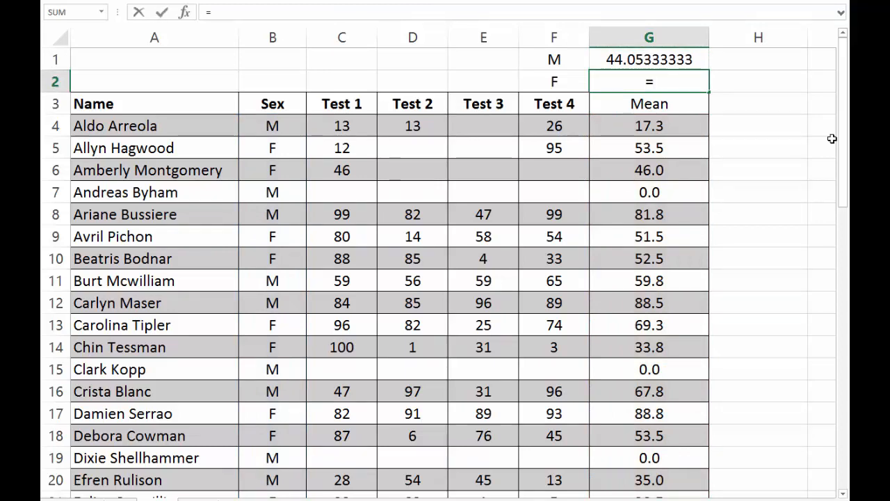
type("av")
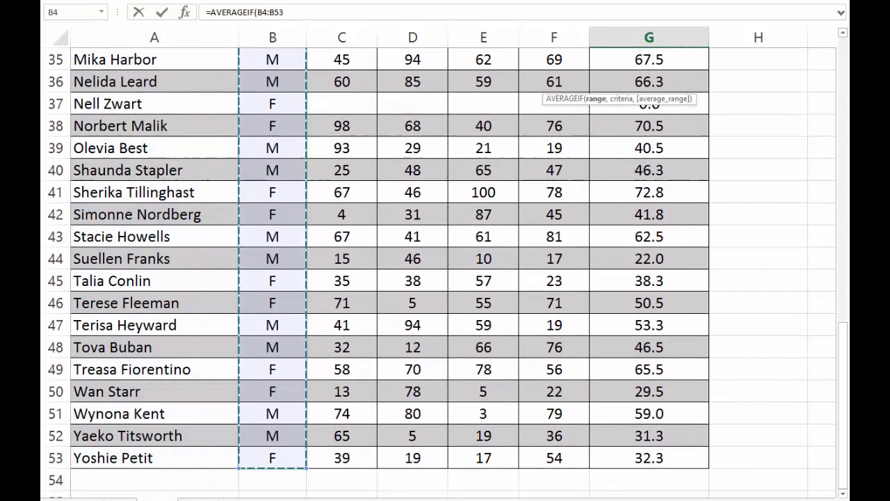
scroll("up", 3)
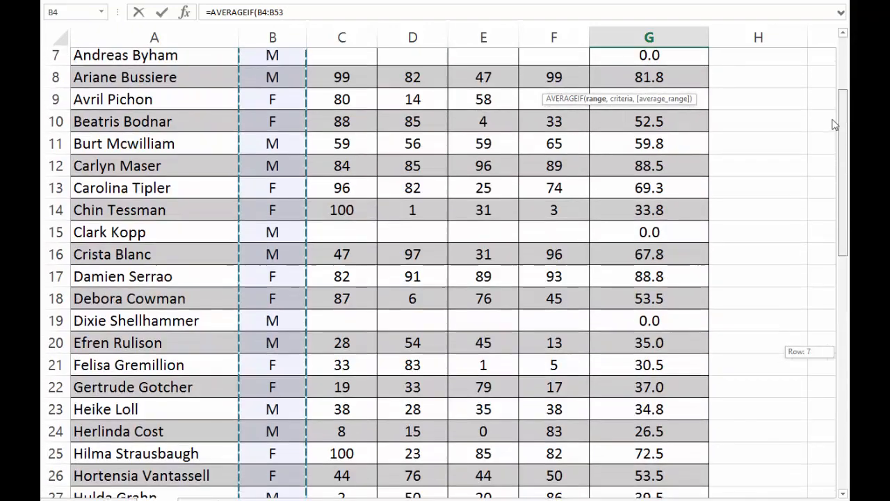
scroll("up", 3)
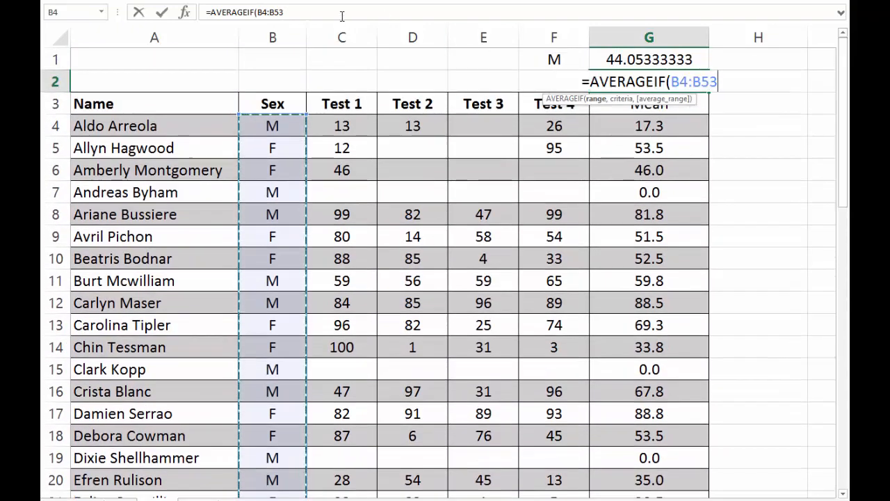
type(",")
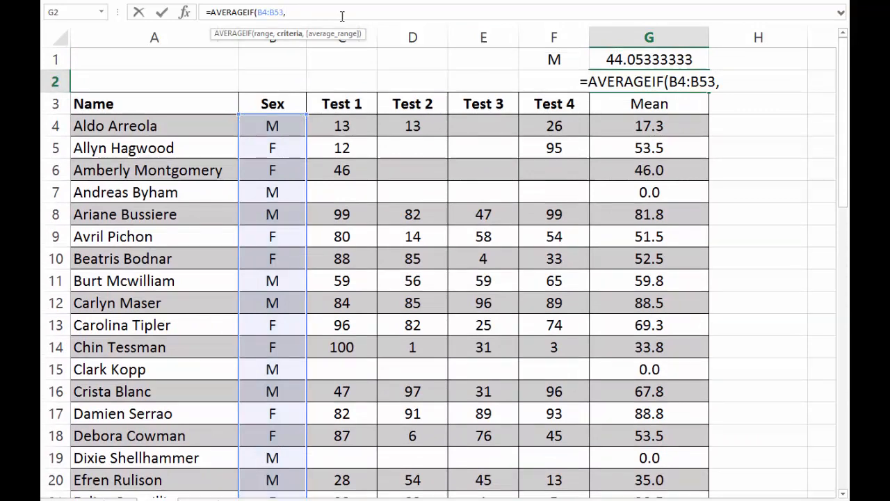
type("\"F\"")
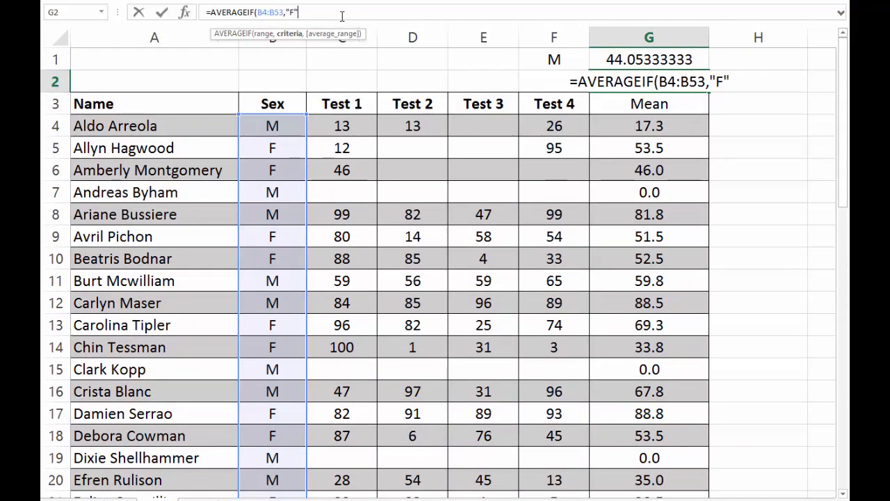
type(",")
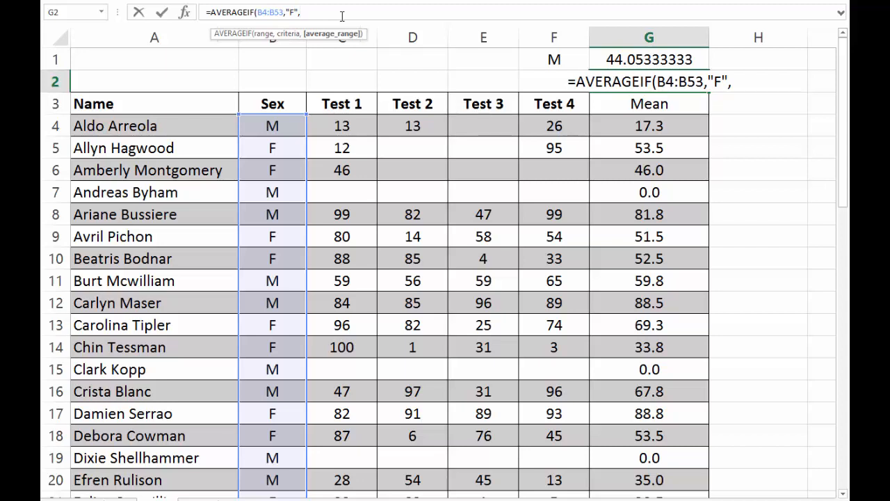
type("g4")
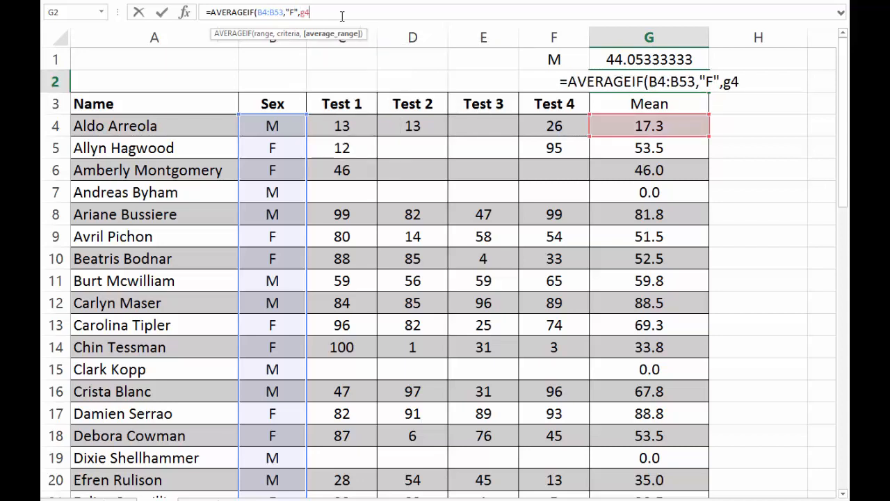
type(":g53")
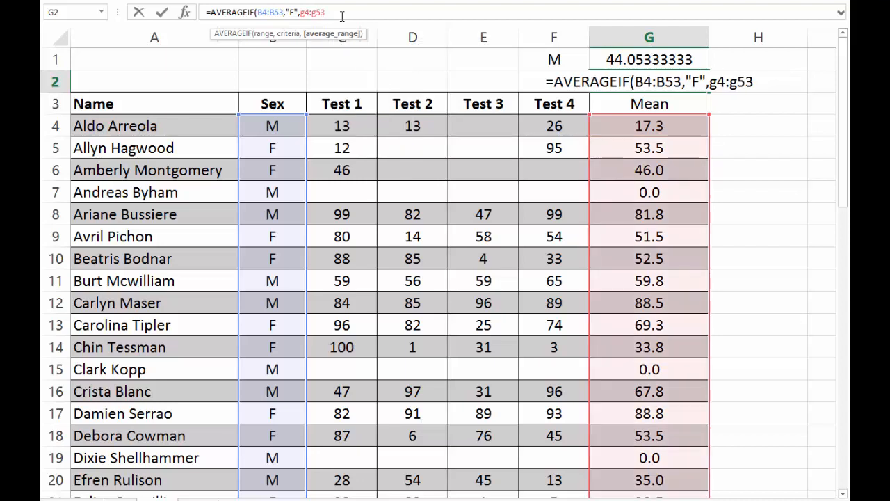
key("Return")
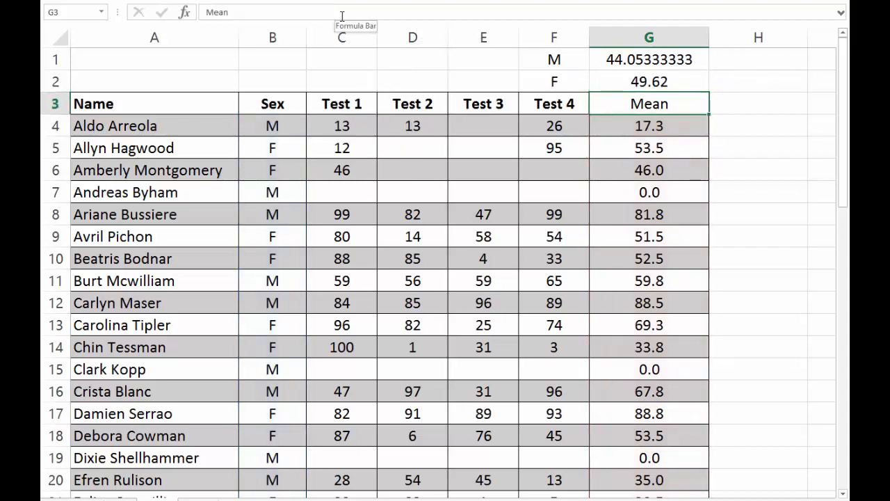
Round the G1:G2 averages to one decimal, displaying 44.1 and 49.6
left_click(649, 60)
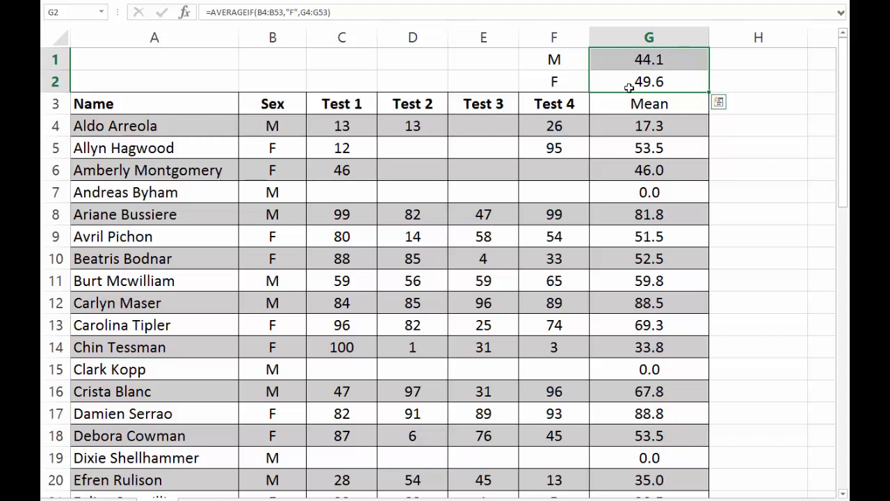
left_click(649, 59)
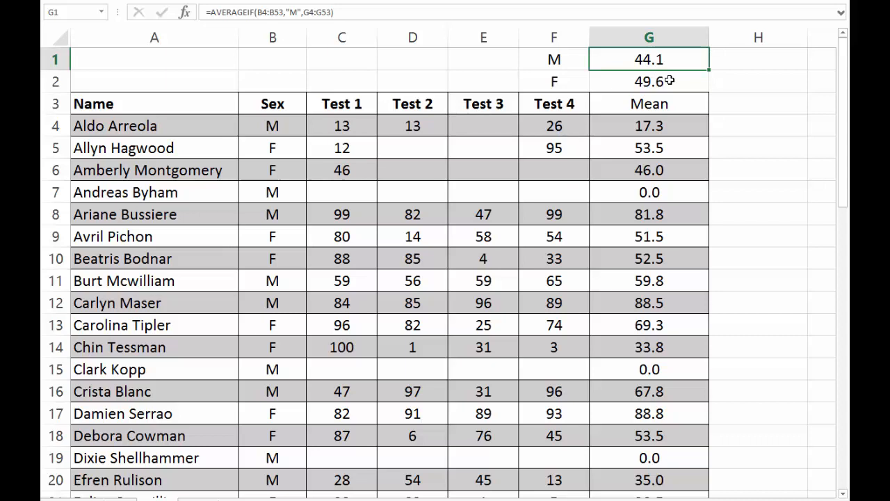
left_click(649, 82)
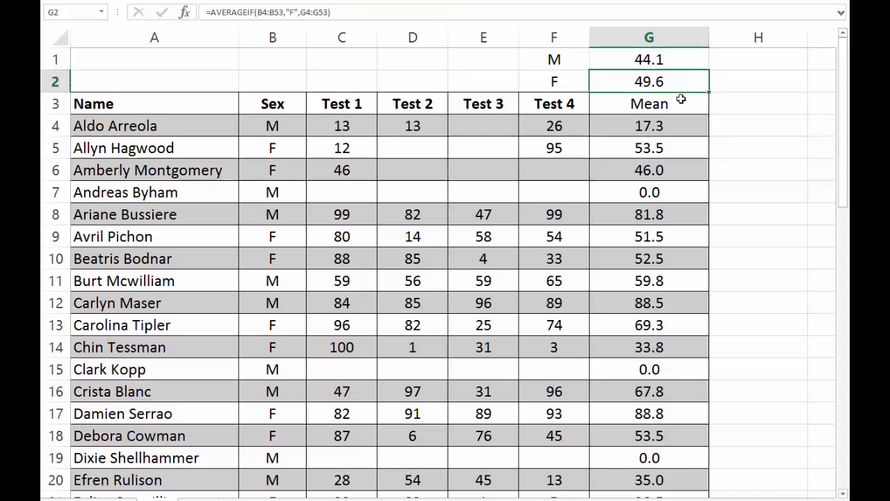
mouse_move(542, 160)
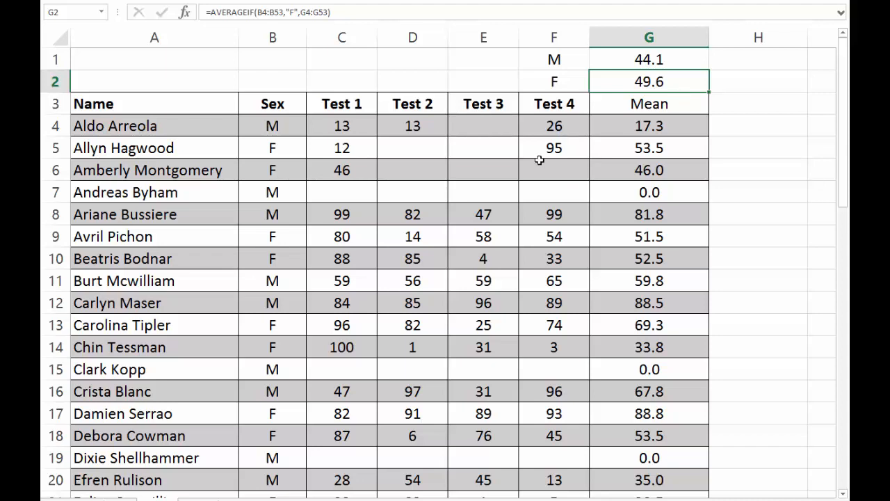
mouse_move(430, 172)
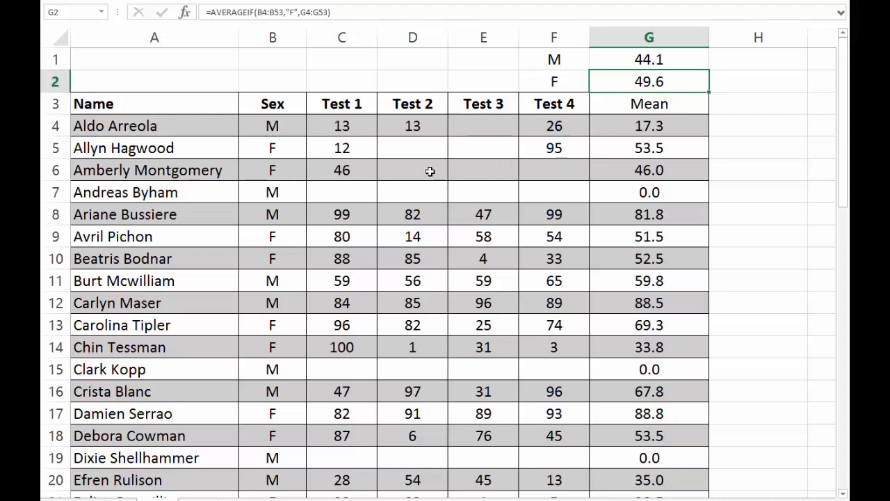
mouse_move(629, 86)
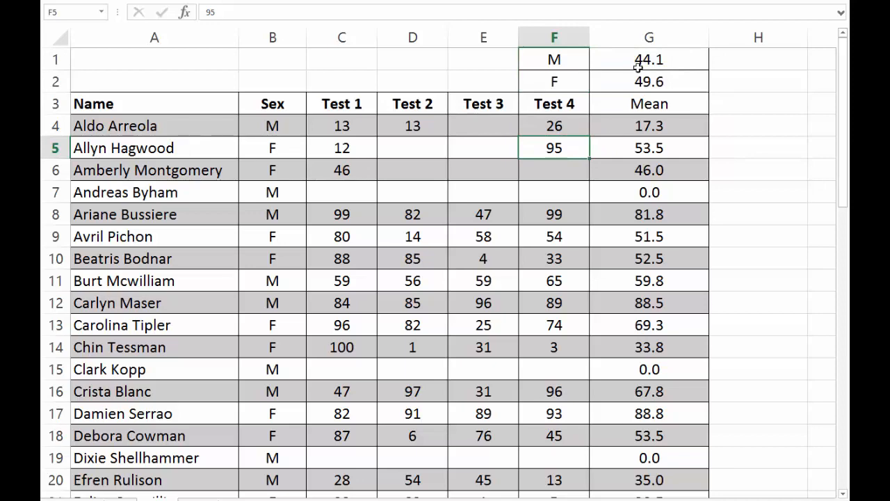
Apply All Borders to the F1:G2 block of labels and averages
left_click(649, 59)
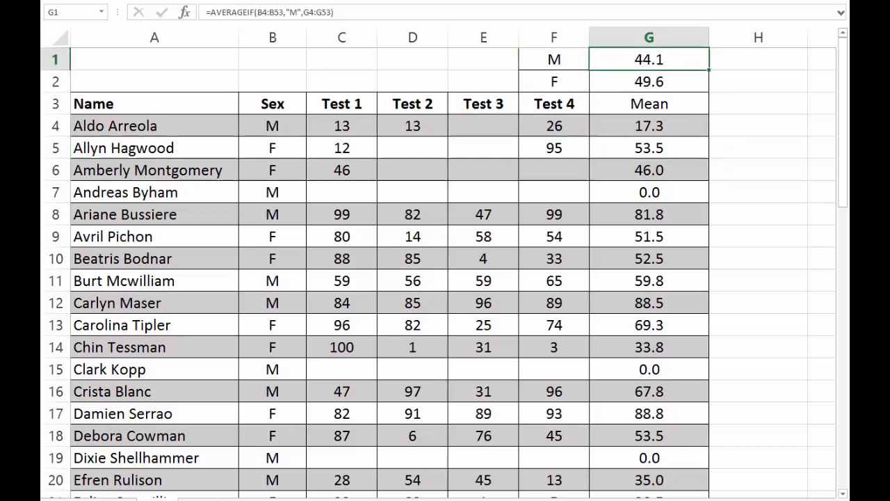